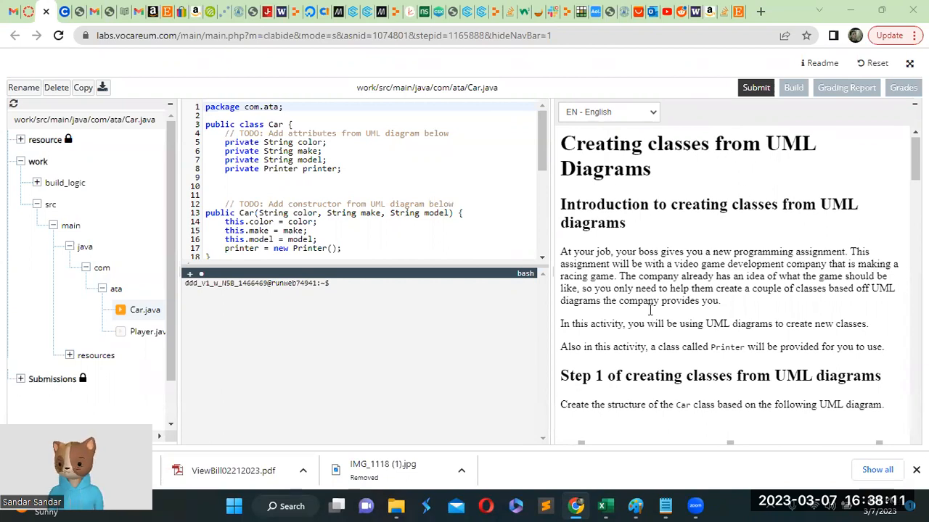
# Step: Scroll the instructions and mark the requirement for three private String attributes
pyautogui.scroll(-3)
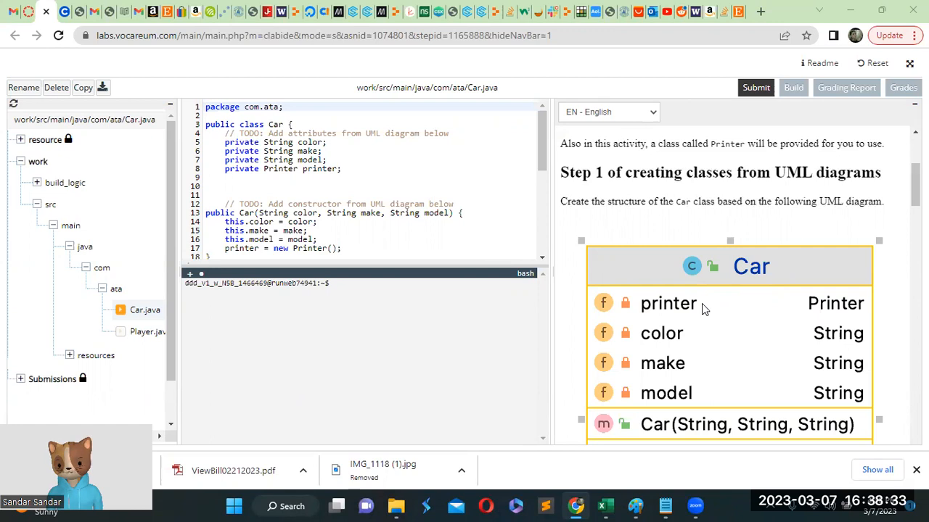
pyautogui.moveTo(738, 311)
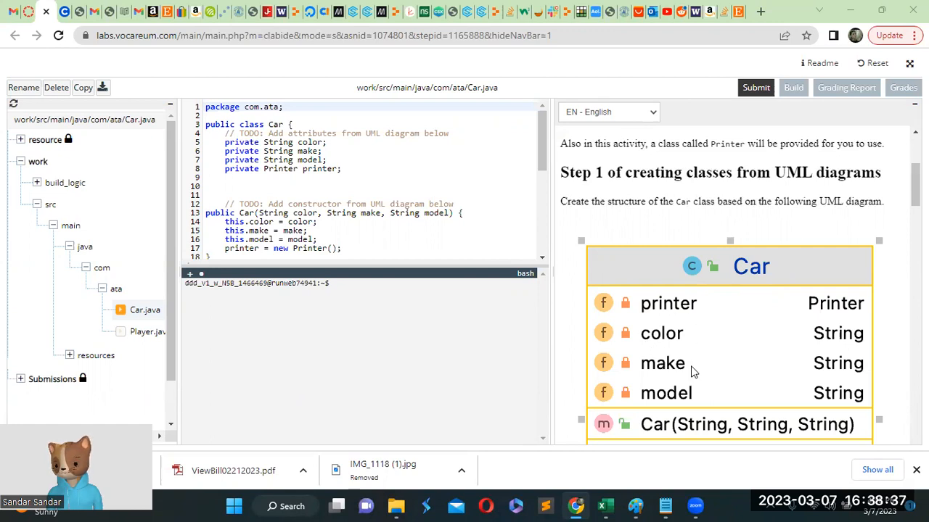
pyautogui.moveTo(668, 382)
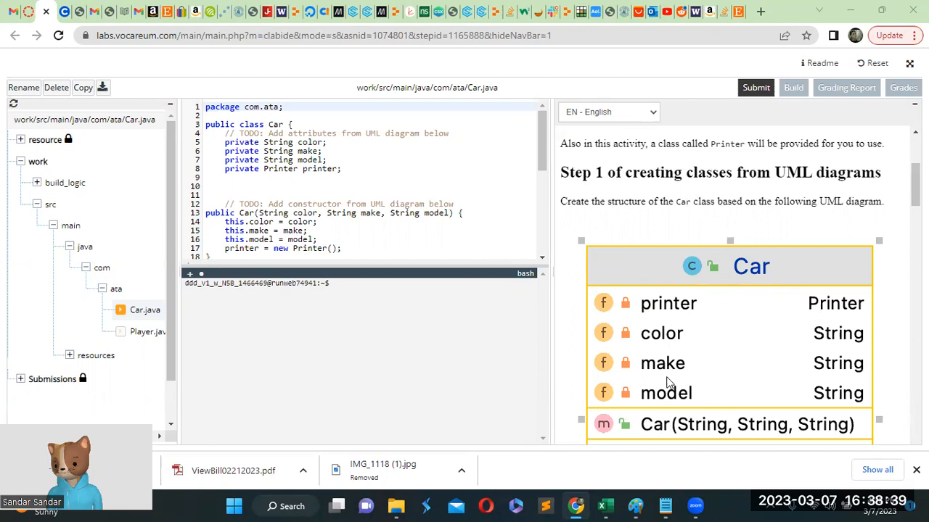
pyautogui.scroll(-3)
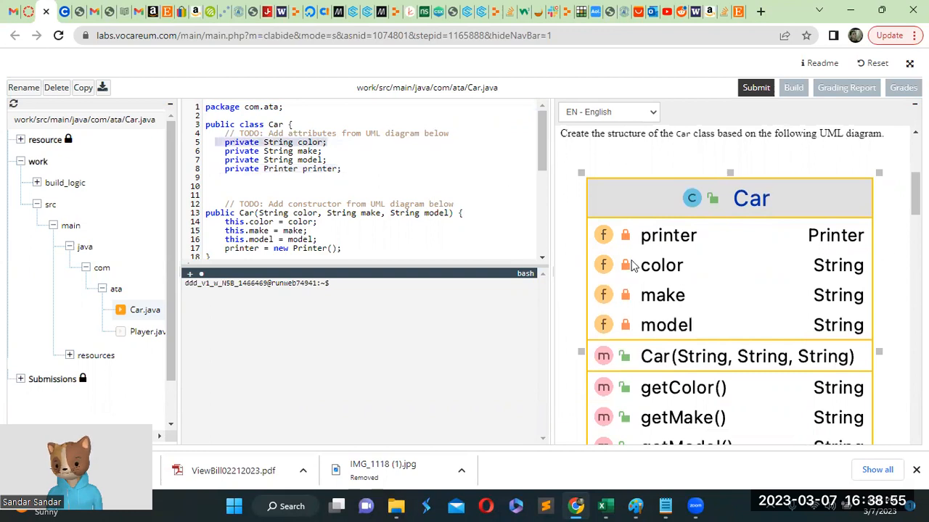
pyautogui.moveTo(644, 302)
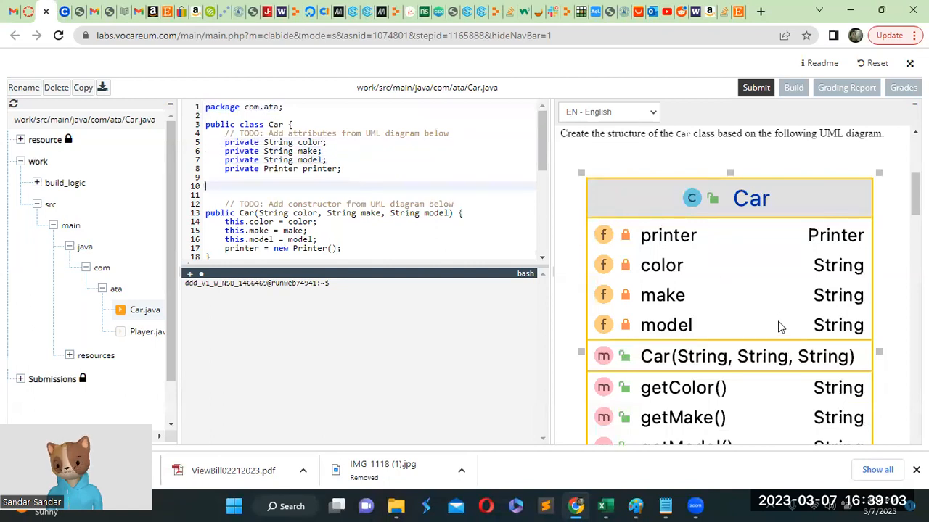
pyautogui.scroll(-3)
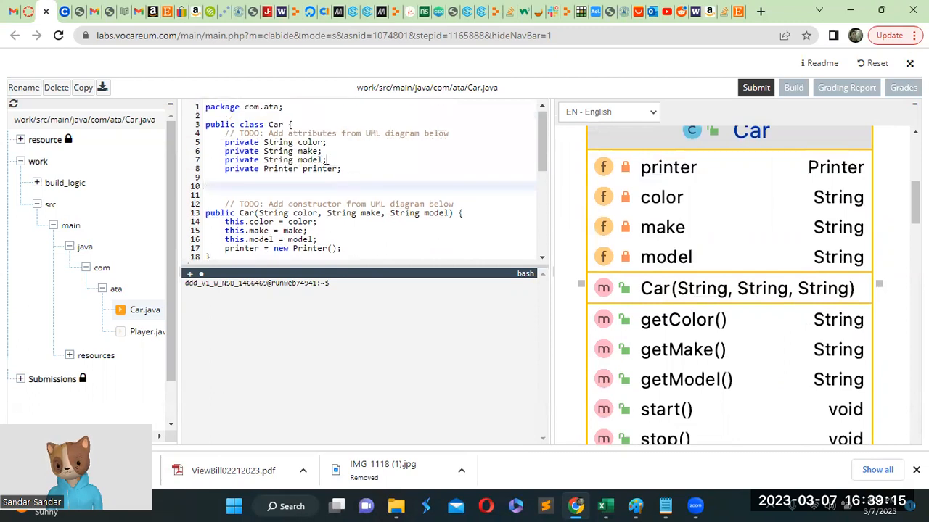
pyautogui.scroll(-3)
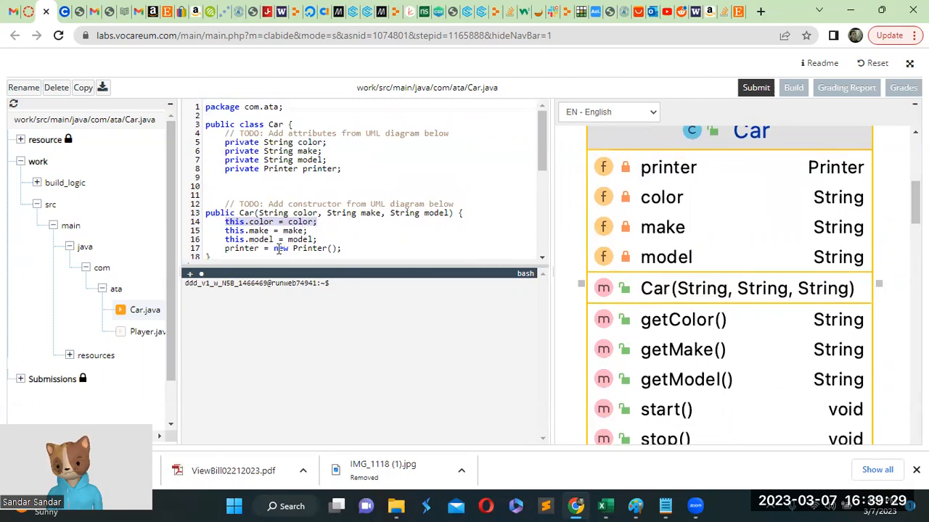
pyautogui.scroll(-3)
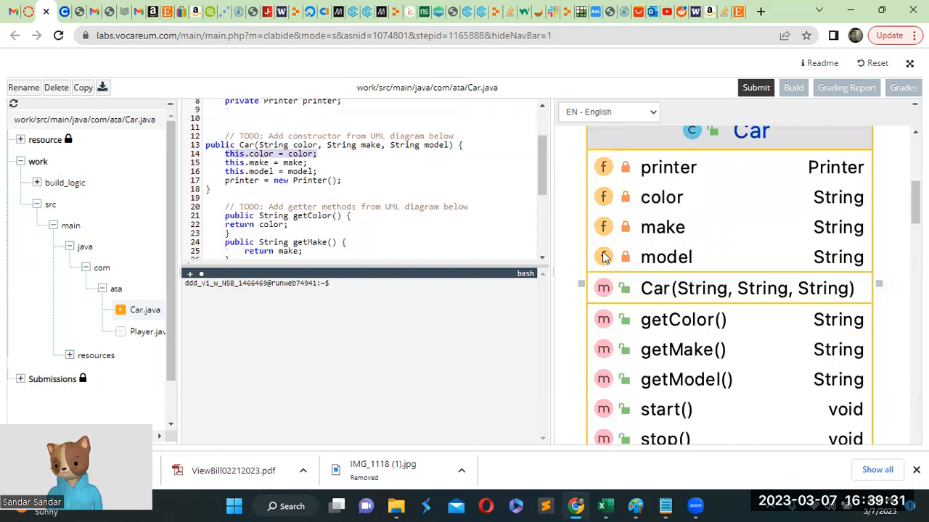
pyautogui.scroll(-3)
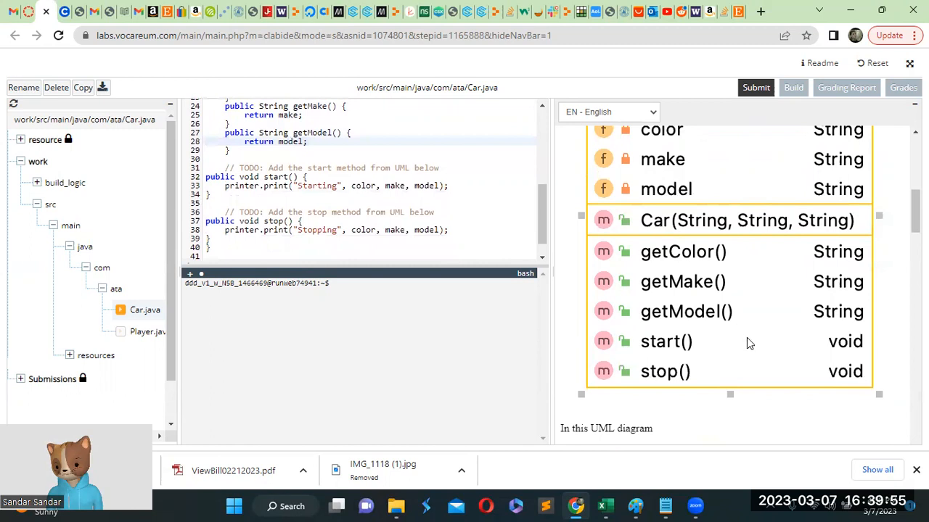
pyautogui.moveTo(652, 351)
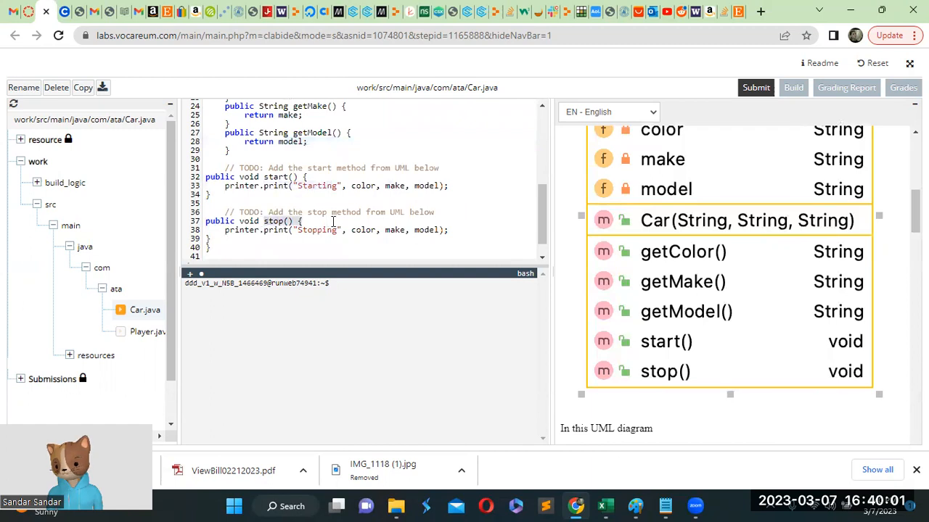
pyautogui.moveTo(695, 278)
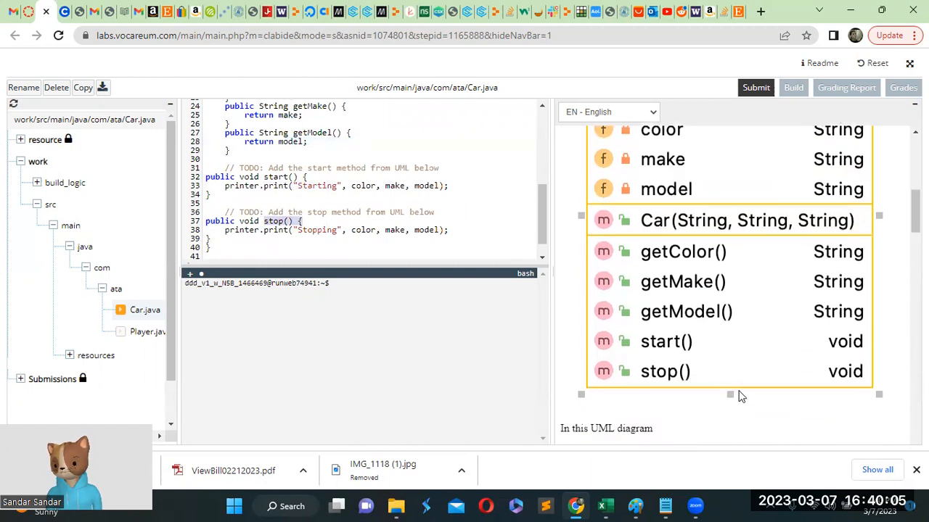
pyautogui.scroll(-3)
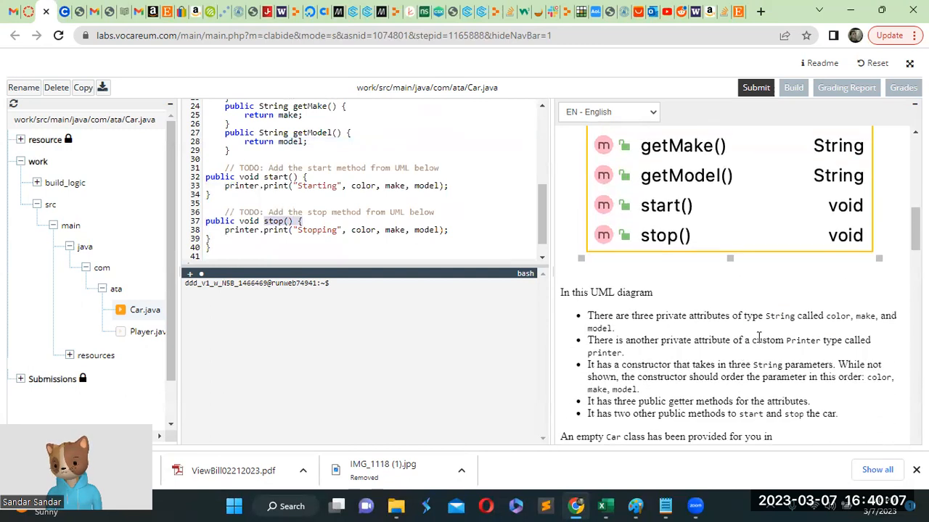
pyautogui.scroll(-3)
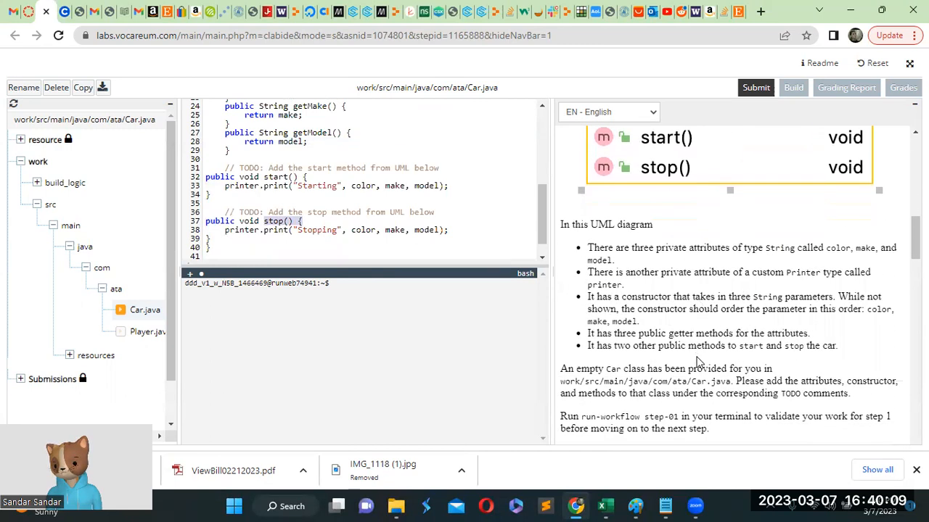
pyautogui.scroll(-3)
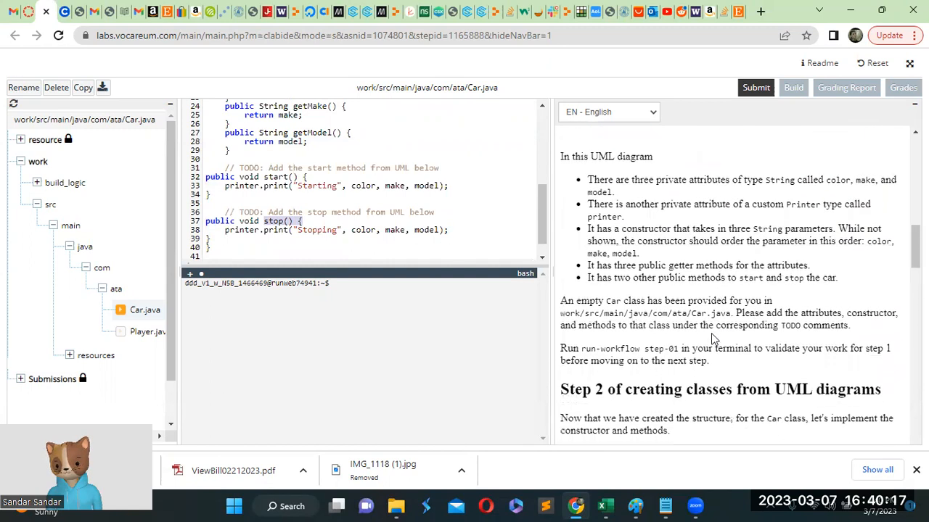
pyautogui.moveTo(658, 184)
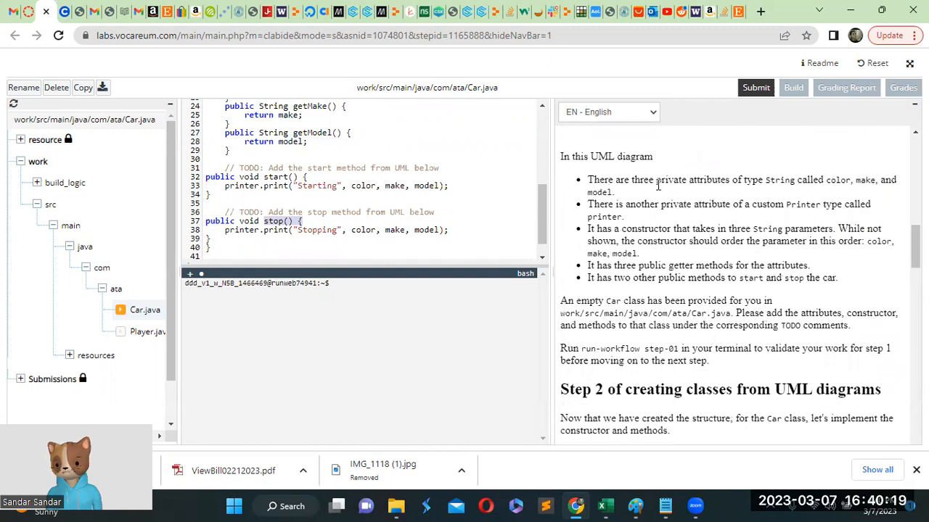
pyautogui.moveTo(665, 179); pyautogui.dragTo(825, 179)
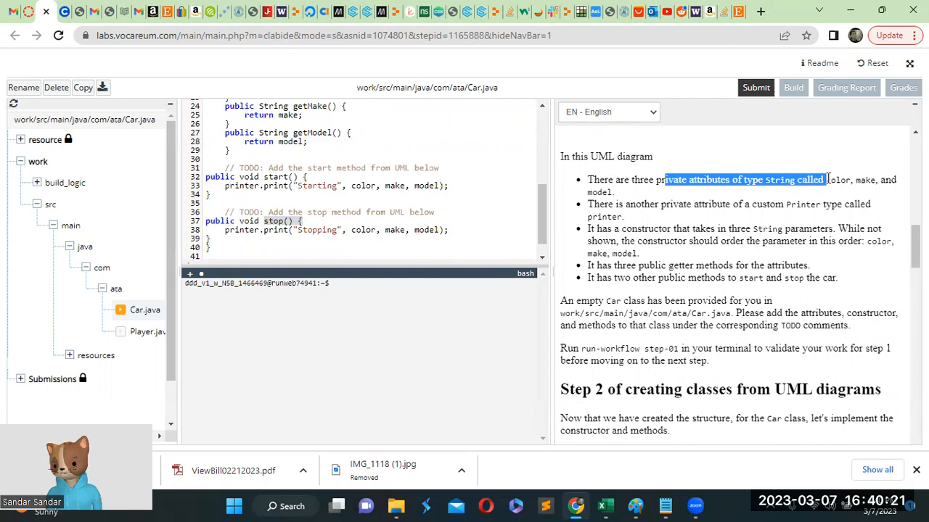
pyautogui.moveTo(824, 179); pyautogui.dragTo(613, 191)
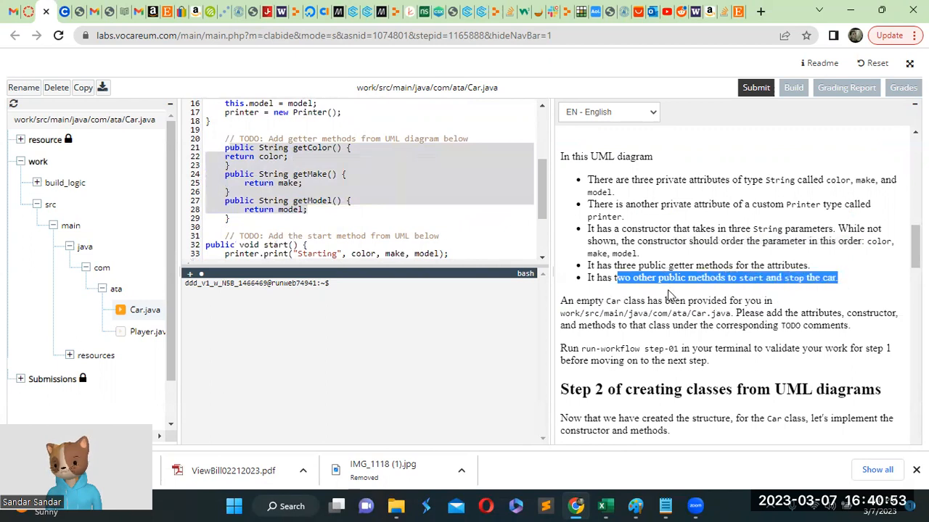
# Step: Mark the constructor-parameter instruction and the getter phrase about returning private attributes
pyautogui.scroll(-3)
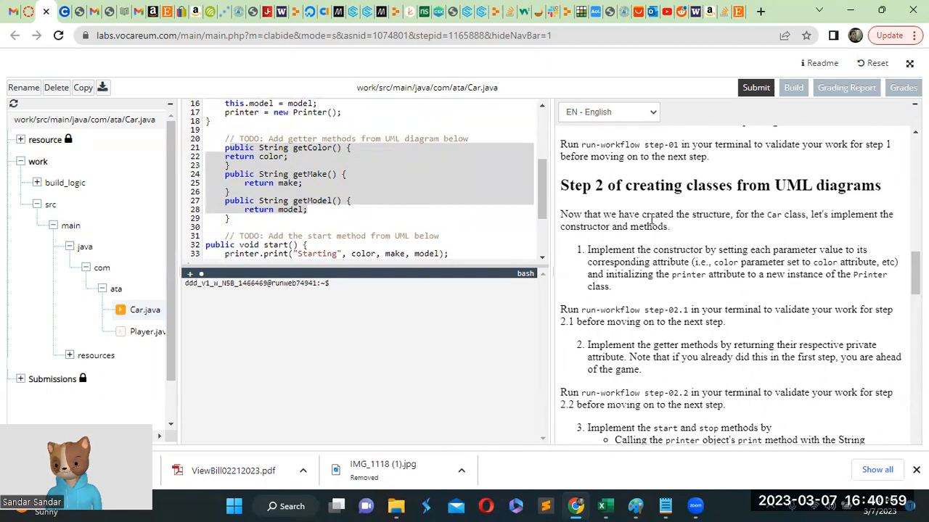
pyautogui.moveTo(797, 214); pyautogui.dragTo(837, 214)
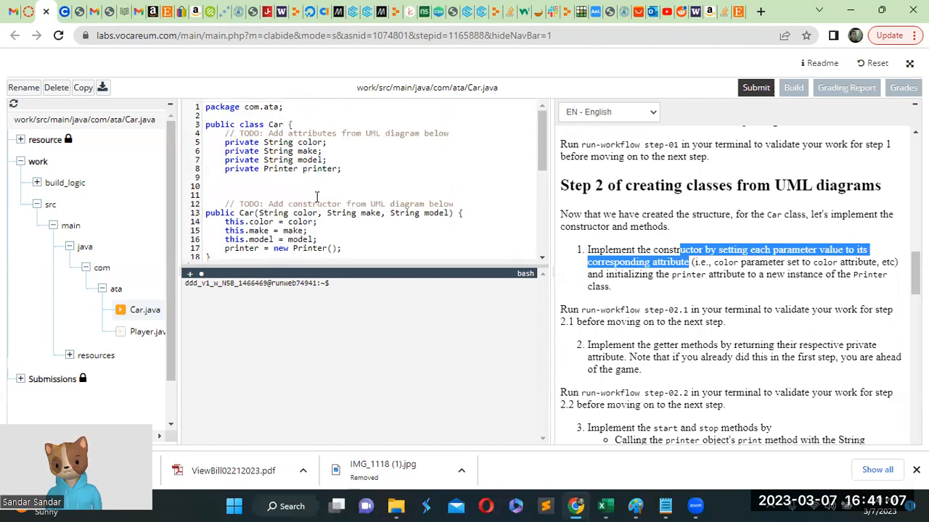
pyautogui.scroll(-3)
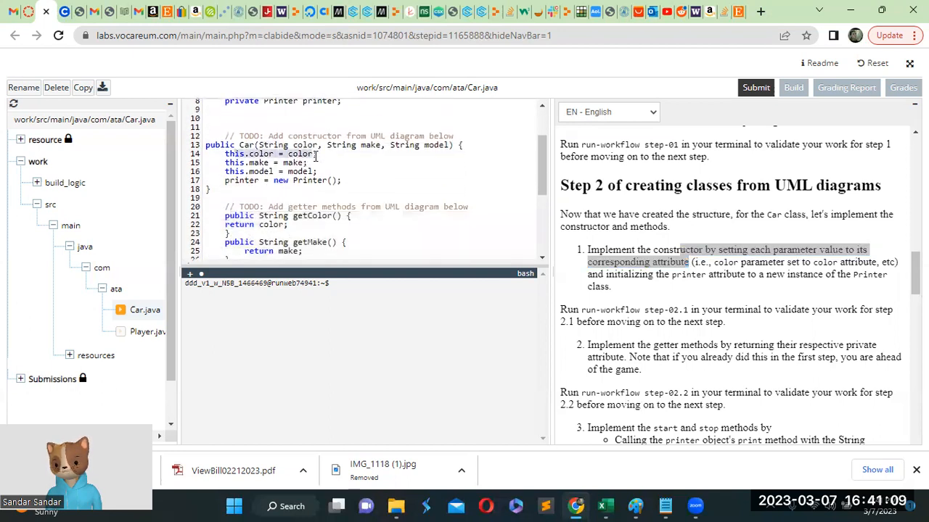
pyautogui.scroll(-3)
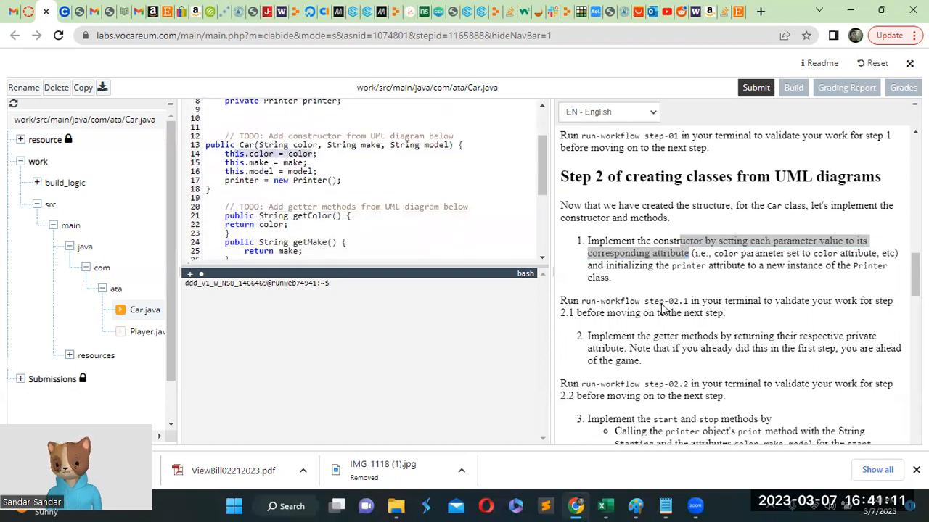
pyautogui.scroll(-3)
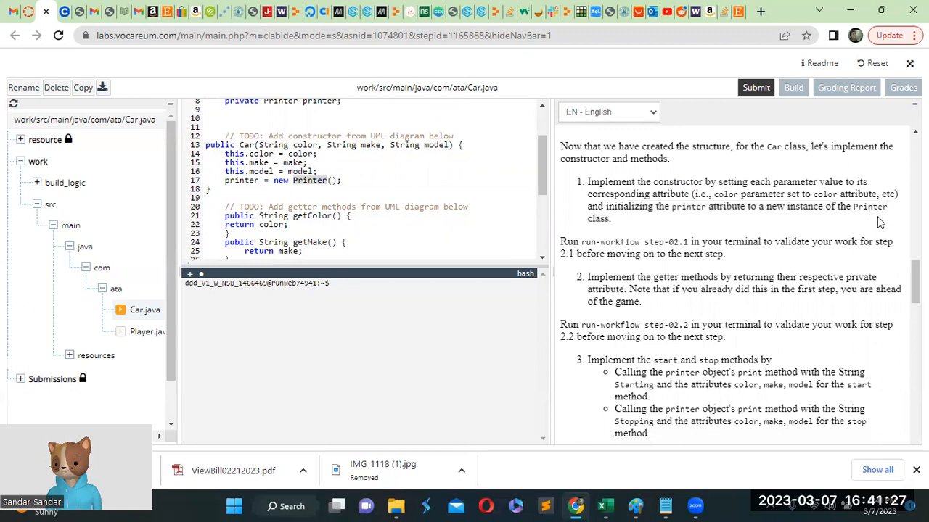
pyautogui.scroll(-3)
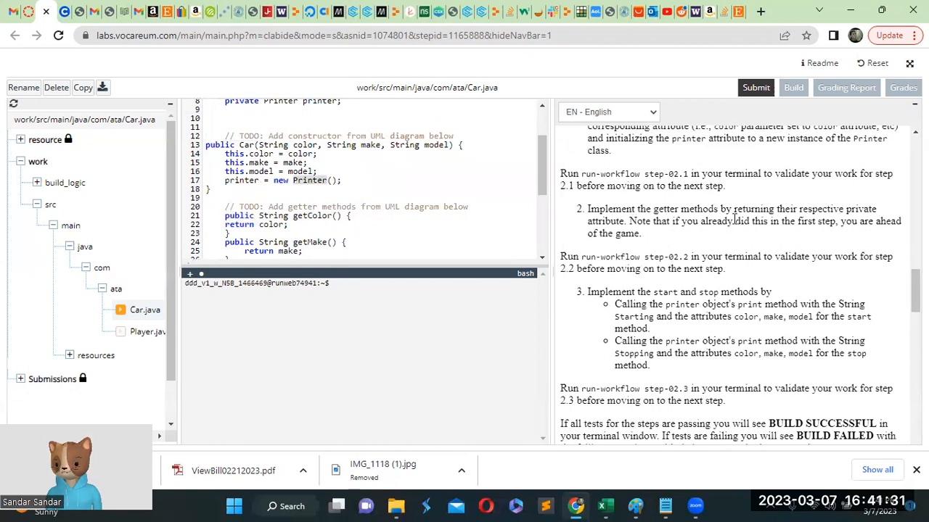
pyautogui.doubleClick(756, 209)
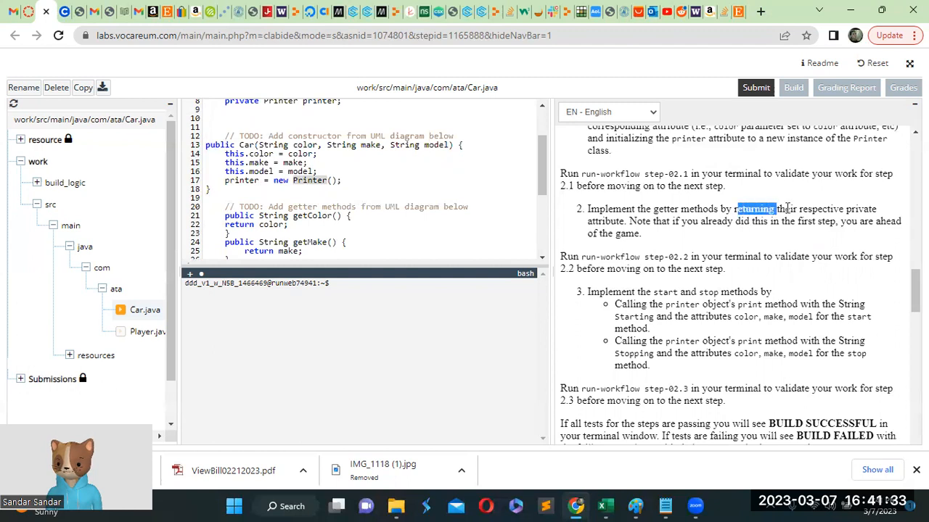
pyautogui.moveTo(736, 209); pyautogui.dragTo(631, 221)
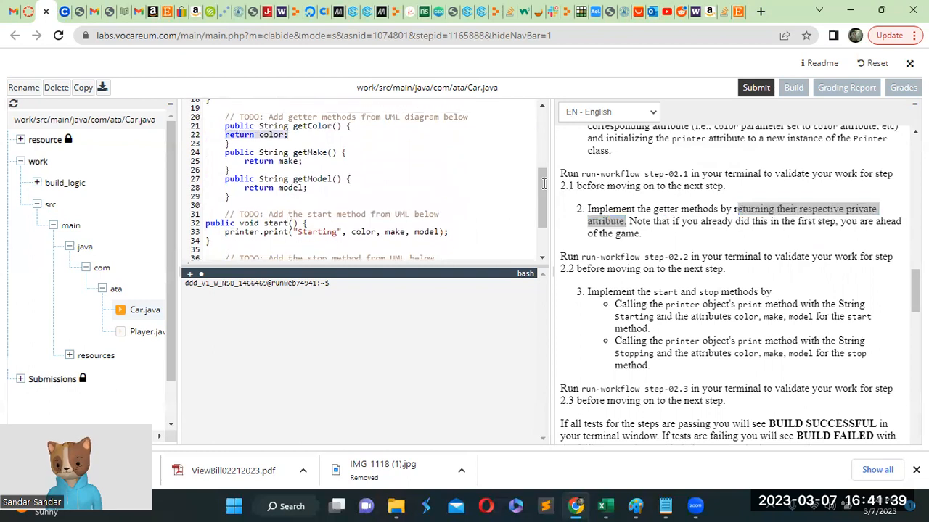
# Step: Mark the printer object's print method phrase and the stop method's print call
pyautogui.scroll(-3)
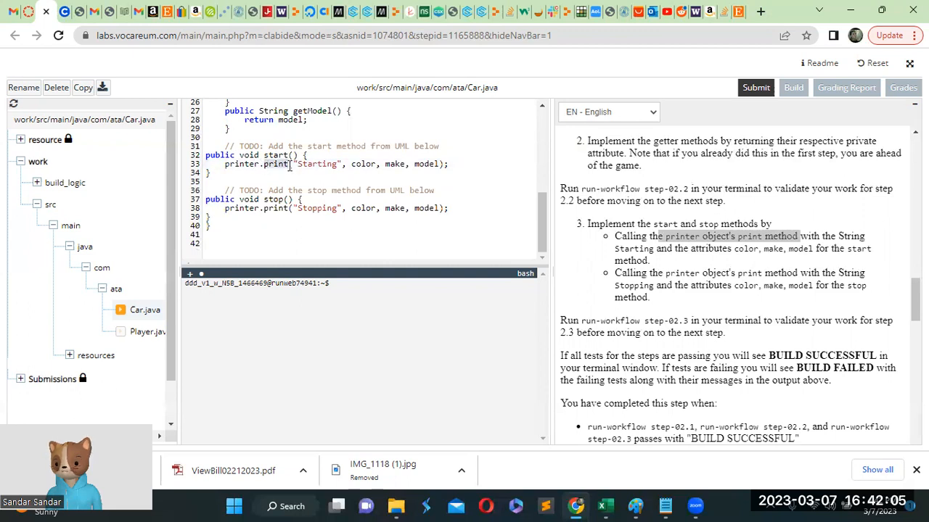
pyautogui.moveTo(819, 236); pyautogui.dragTo(653, 249)
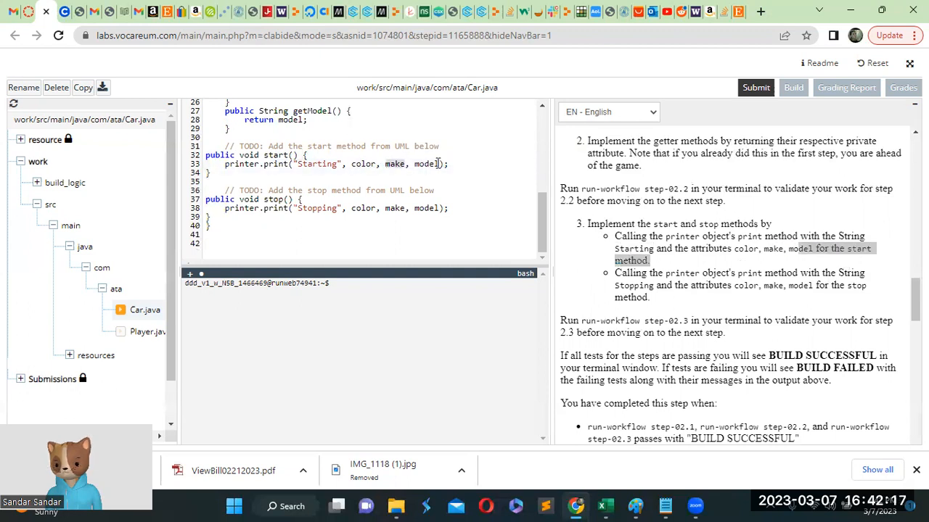
pyautogui.scroll(-3)
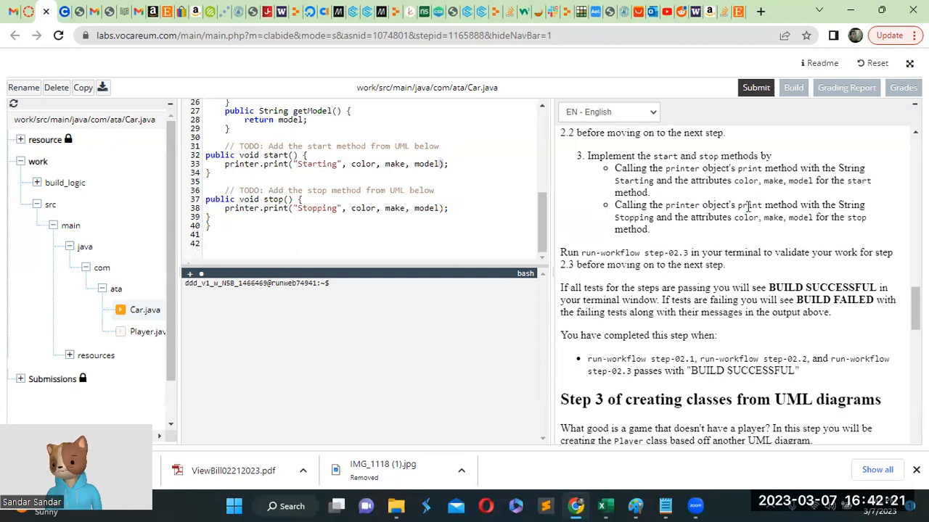
pyautogui.moveTo(738, 205); pyautogui.dragTo(653, 217)
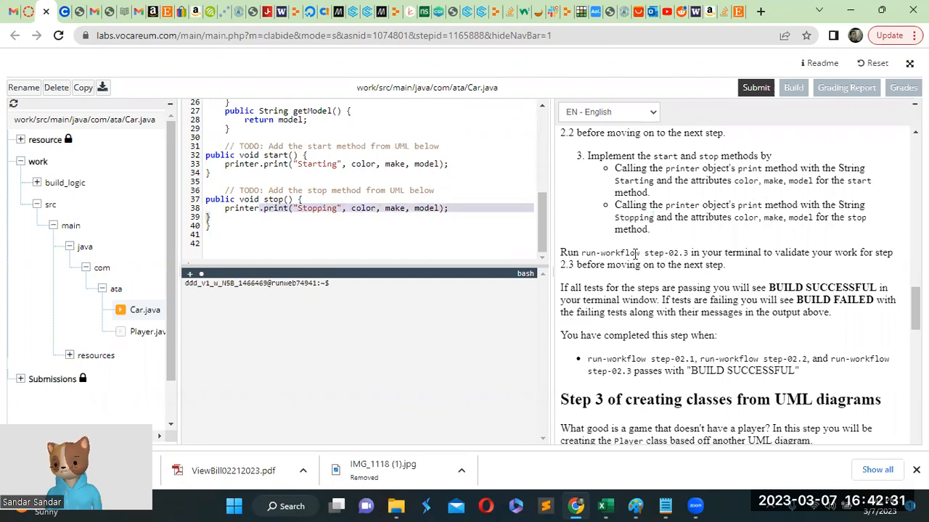
# Step: Scroll further and highlight the note about the provided Player class
pyautogui.scroll(-3)
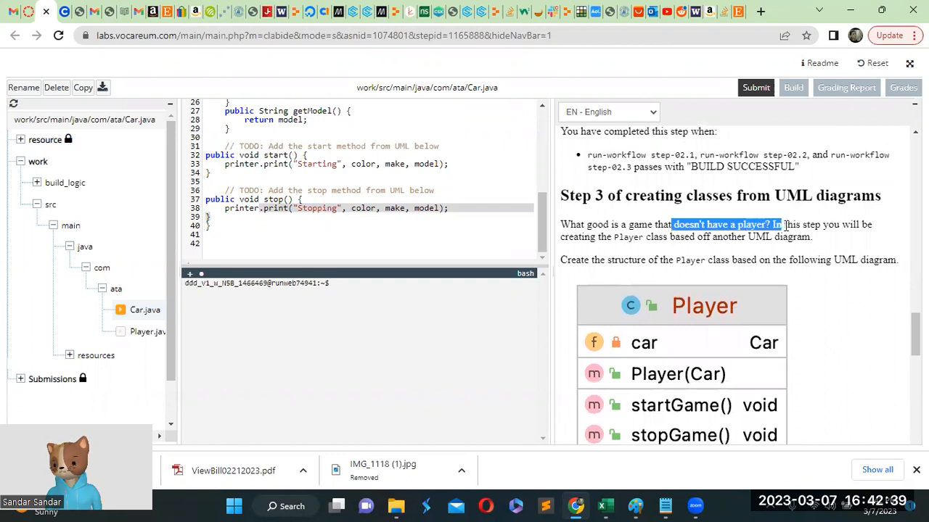
pyautogui.scroll(-3)
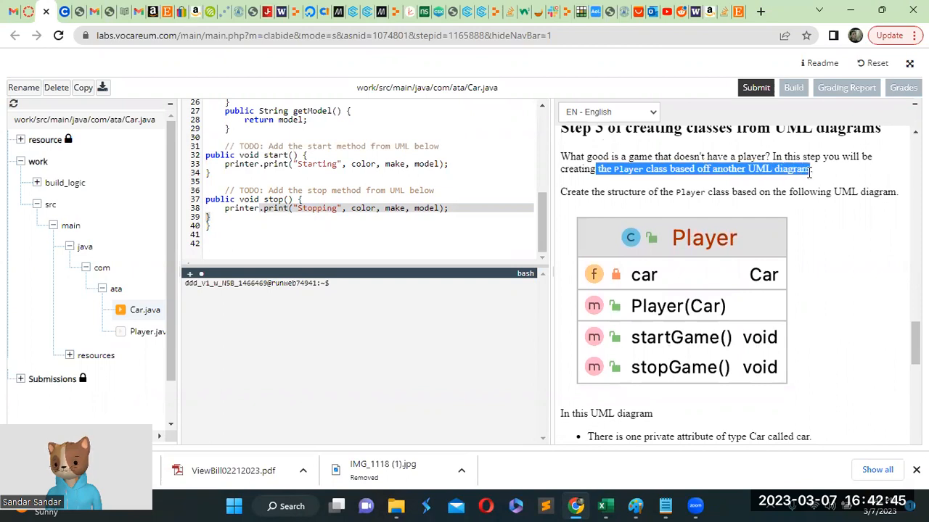
pyautogui.moveTo(710, 191)
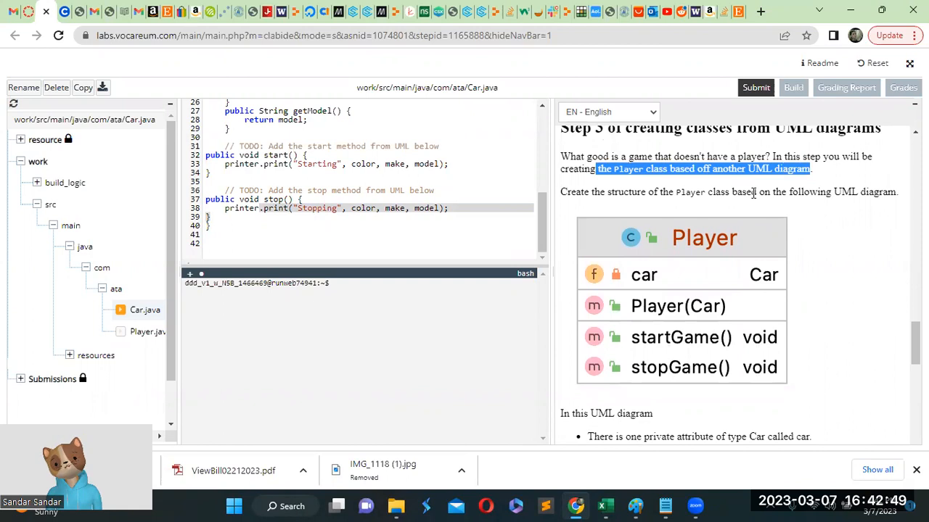
pyautogui.scroll(-3)
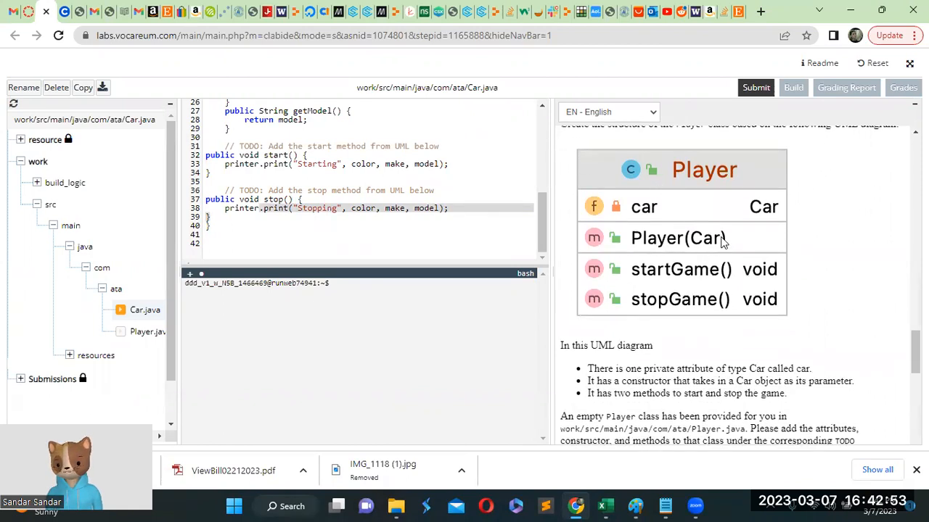
pyautogui.scroll(-3)
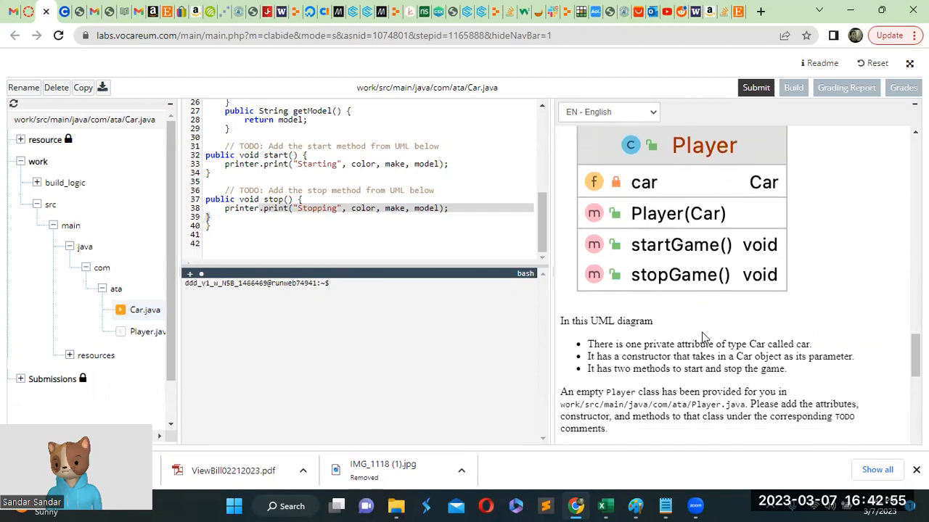
pyautogui.scroll(-3)
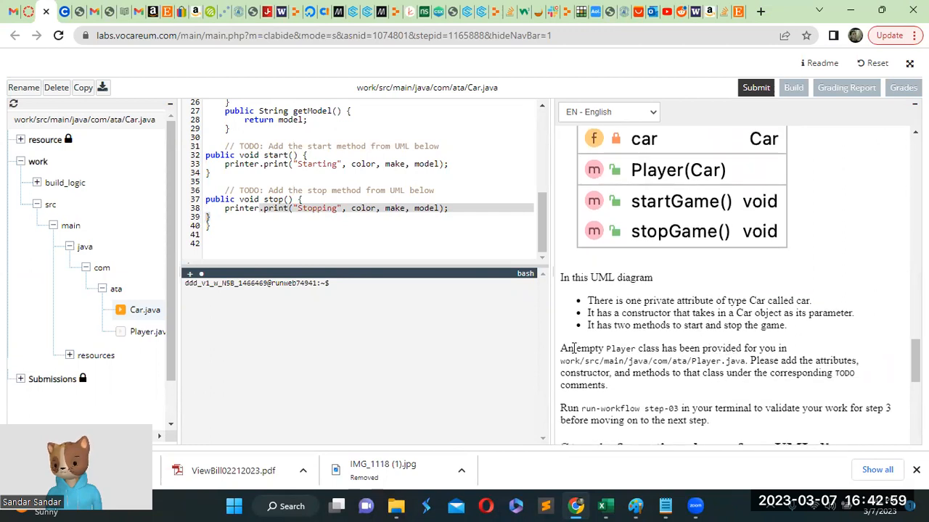
pyautogui.moveTo(577, 348); pyautogui.dragTo(754, 348)
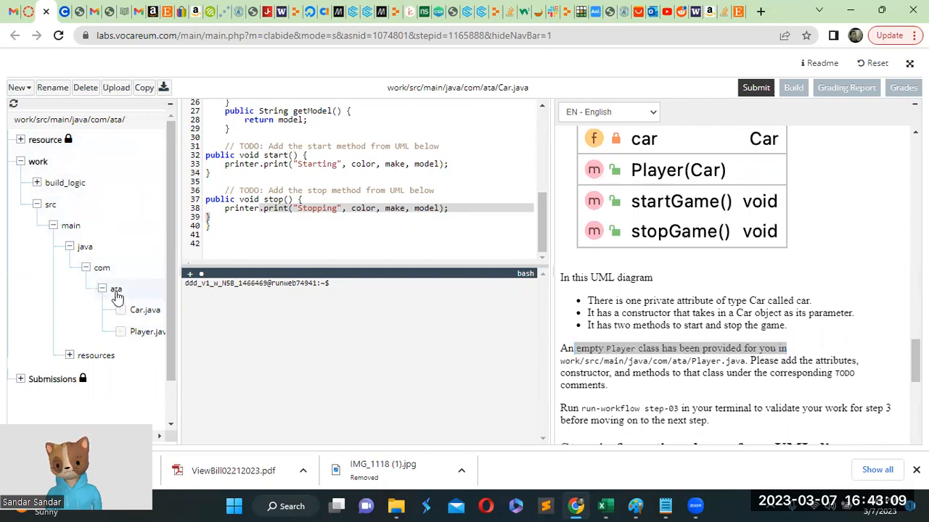
# Step: Begin creating a new file named 'Pla' in the ata folder
pyautogui.click(17, 87)
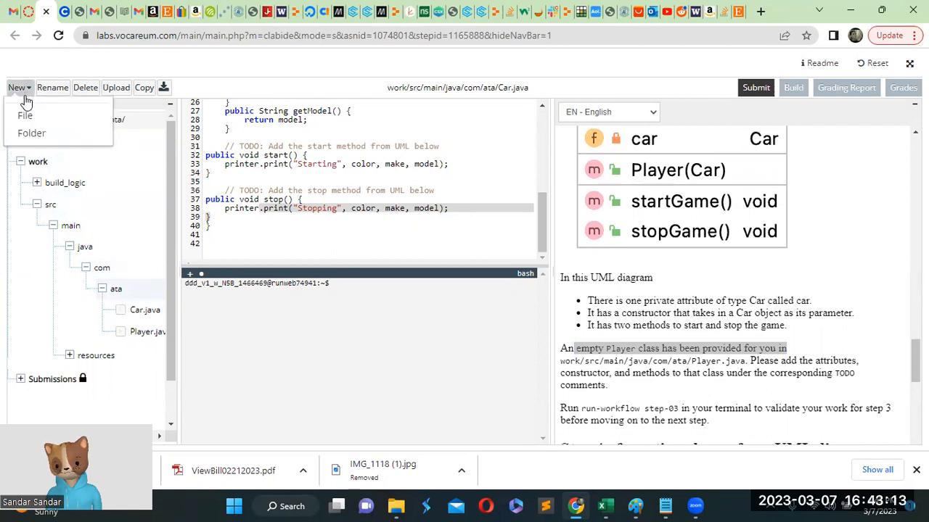
pyautogui.moveTo(25, 115)
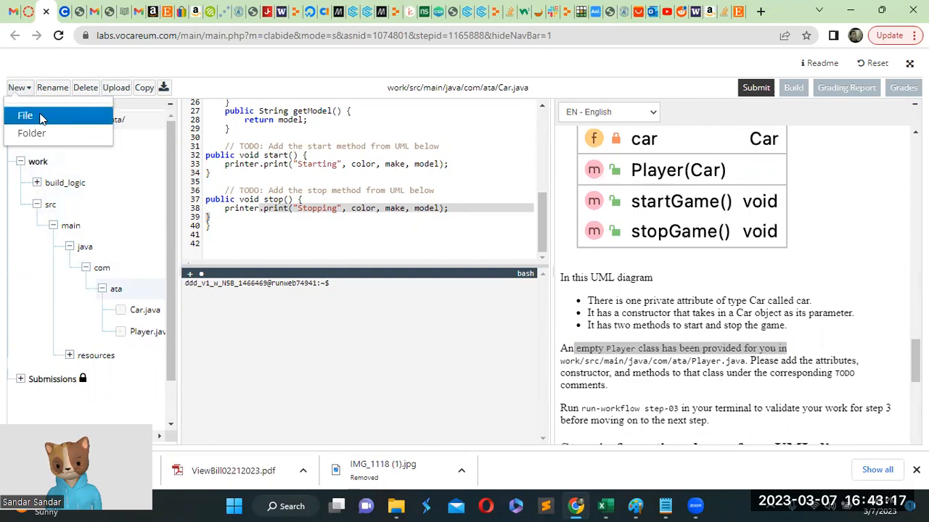
pyautogui.moveTo(98, 120)
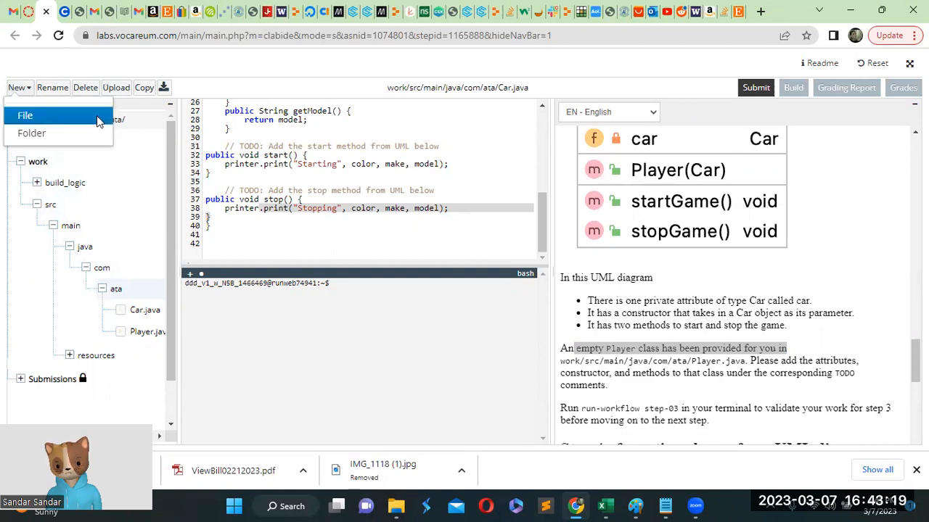
pyautogui.click(25, 115)
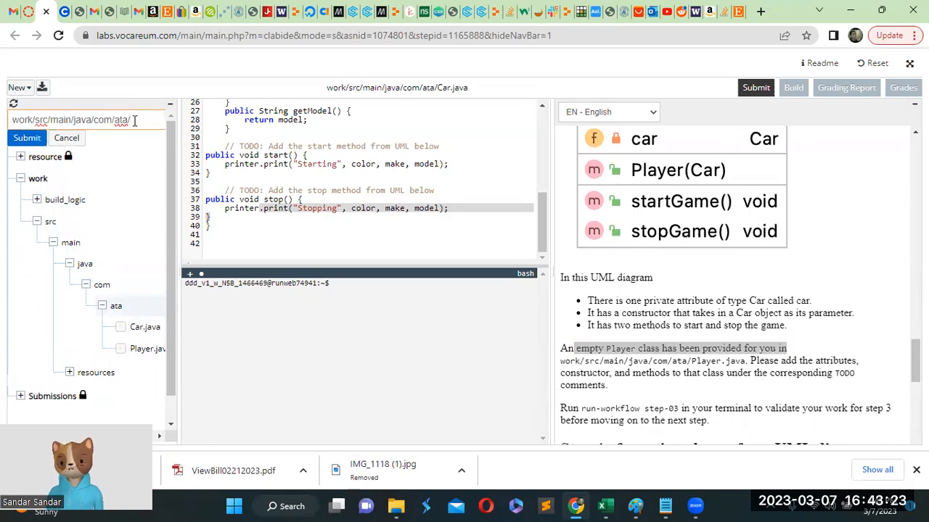
pyautogui.write('Pla')
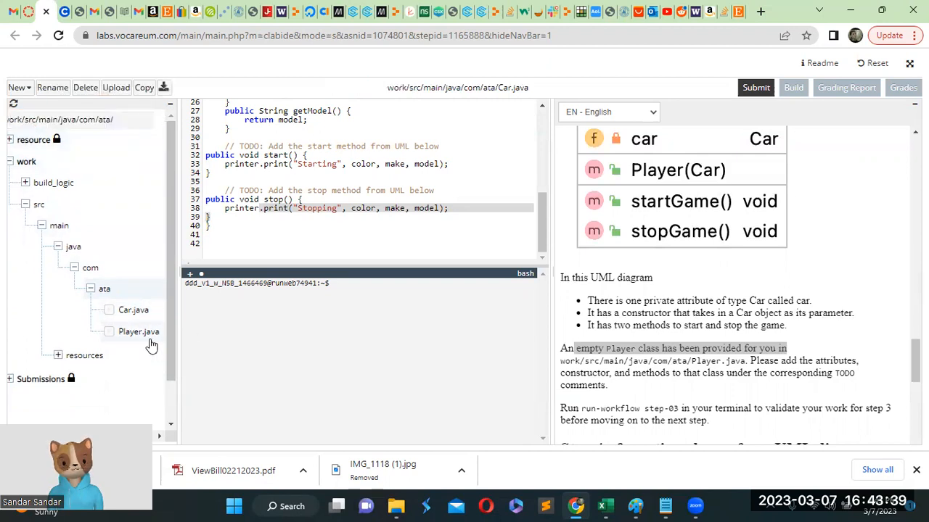
# Step: Open Player.java and highlight the private car attribute description
pyautogui.click(138, 332)
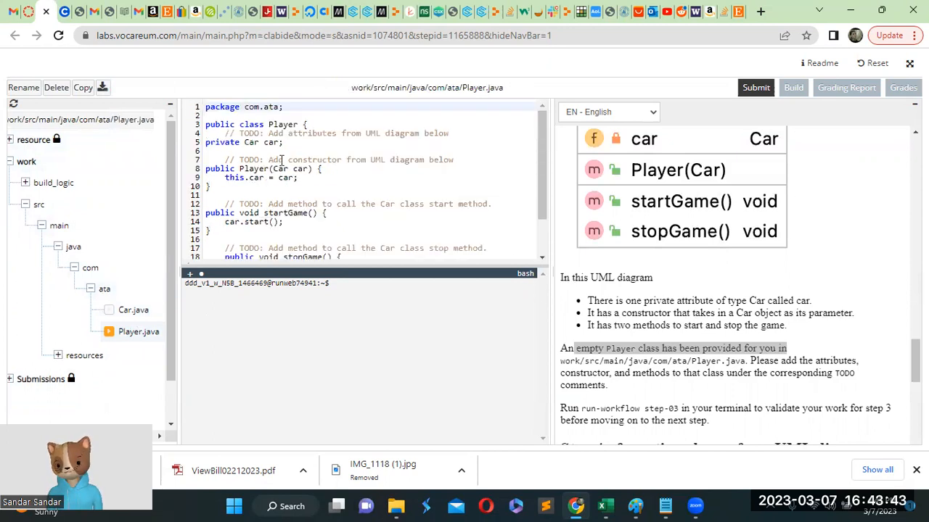
pyautogui.click(287, 106)
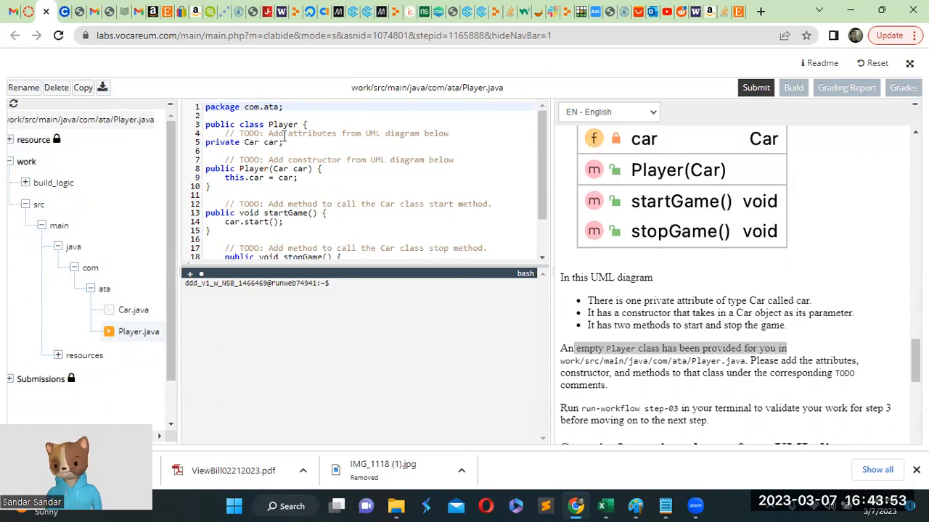
pyautogui.scroll(-3)
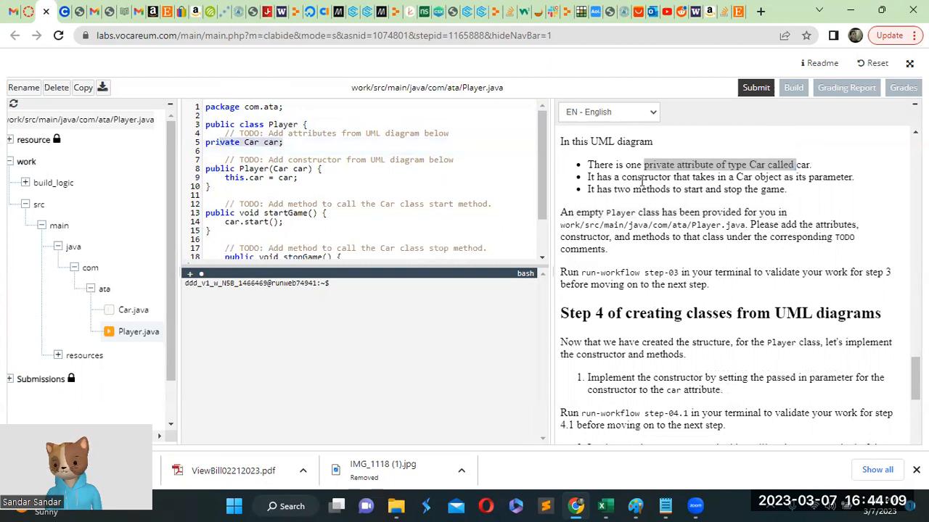
pyautogui.moveTo(649, 177); pyautogui.dragTo(766, 177)
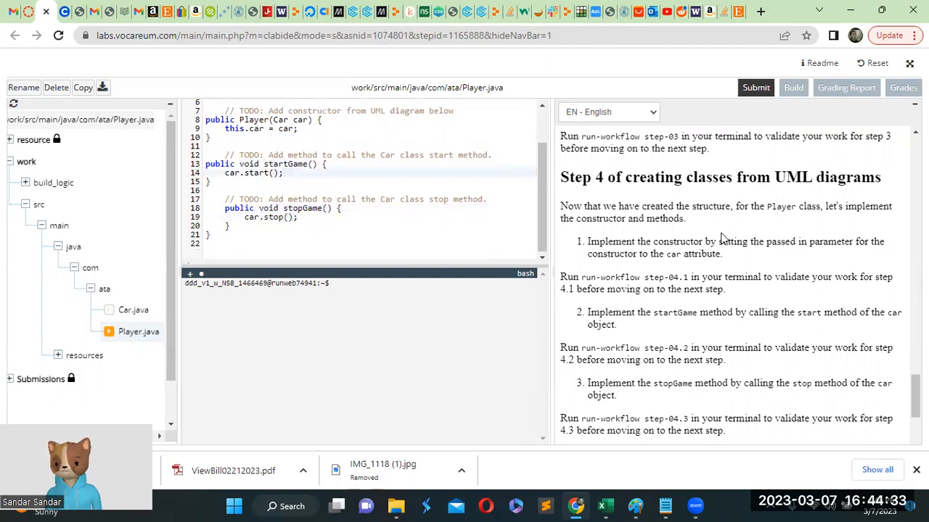
pyautogui.scroll(-3)
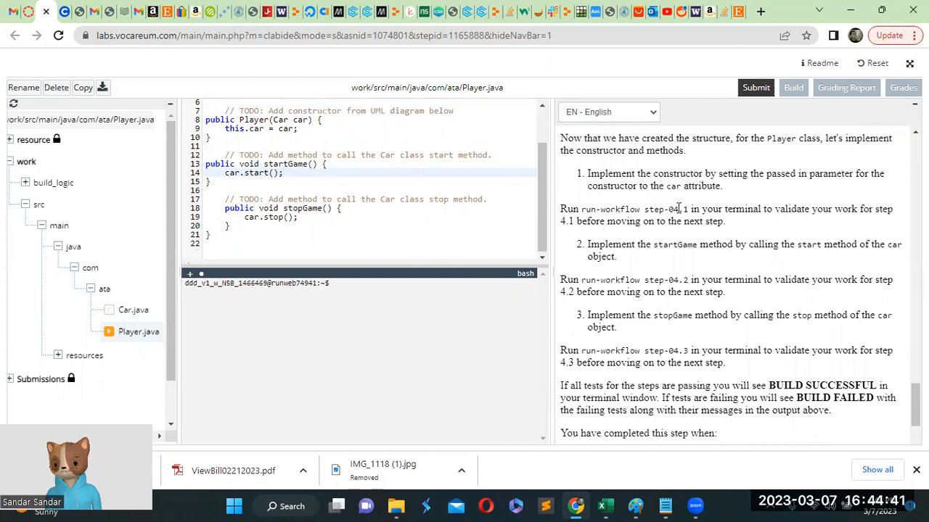
pyautogui.moveTo(588, 173); pyautogui.dragTo(715, 186)
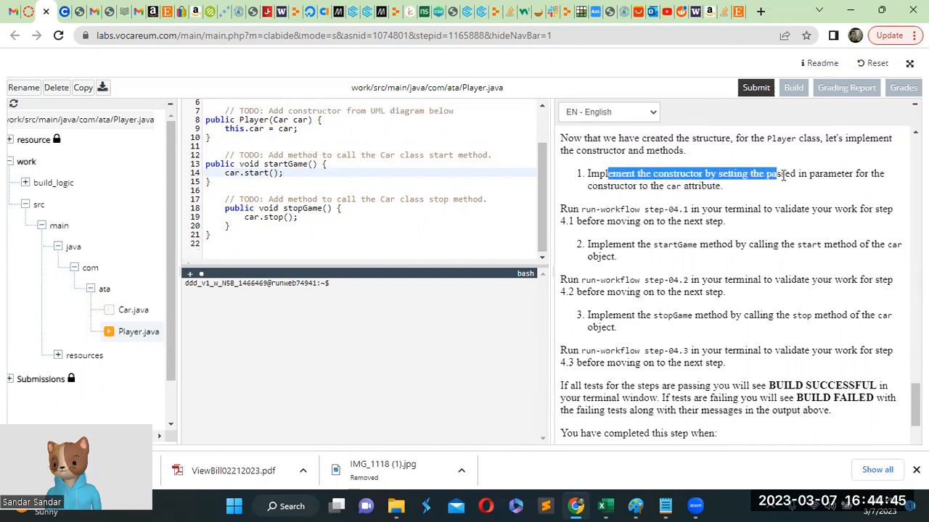
pyautogui.moveTo(774, 173); pyautogui.dragTo(662, 185)
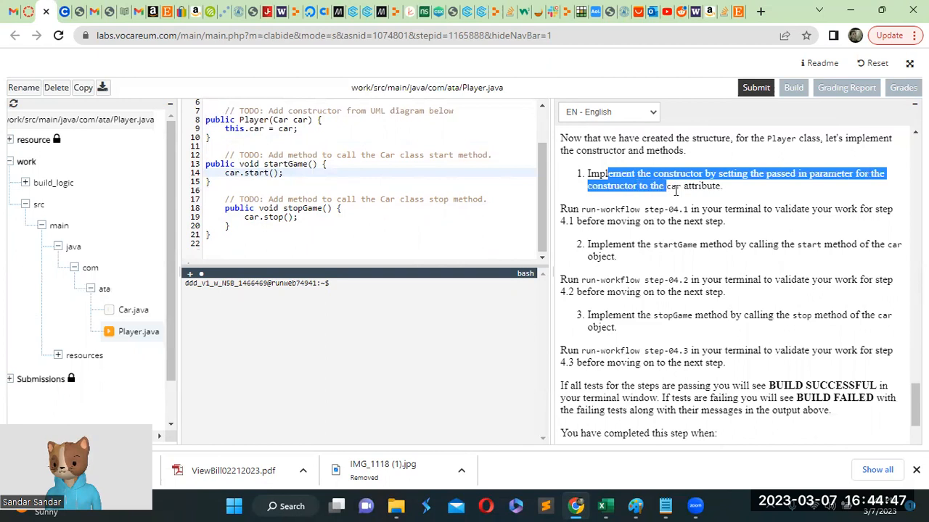
pyautogui.click(739, 197)
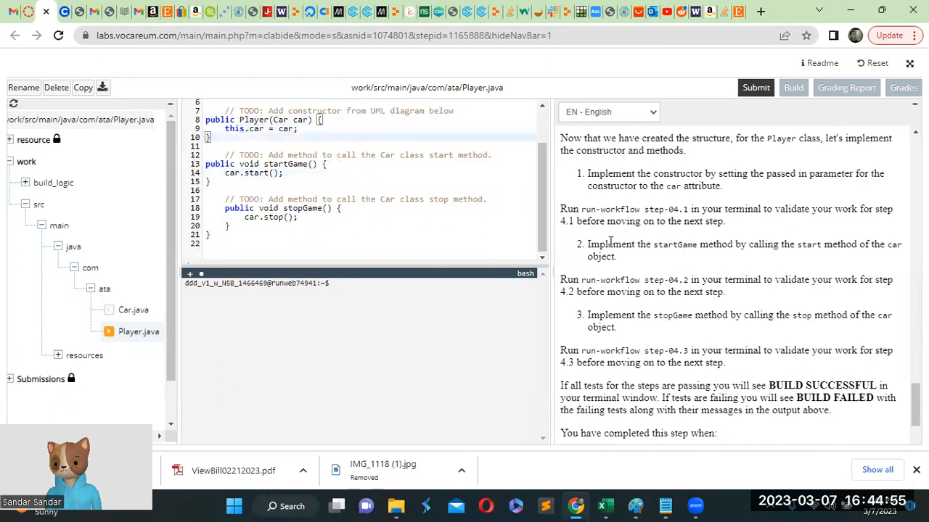
pyautogui.moveTo(609, 243); pyautogui.dragTo(767, 244)
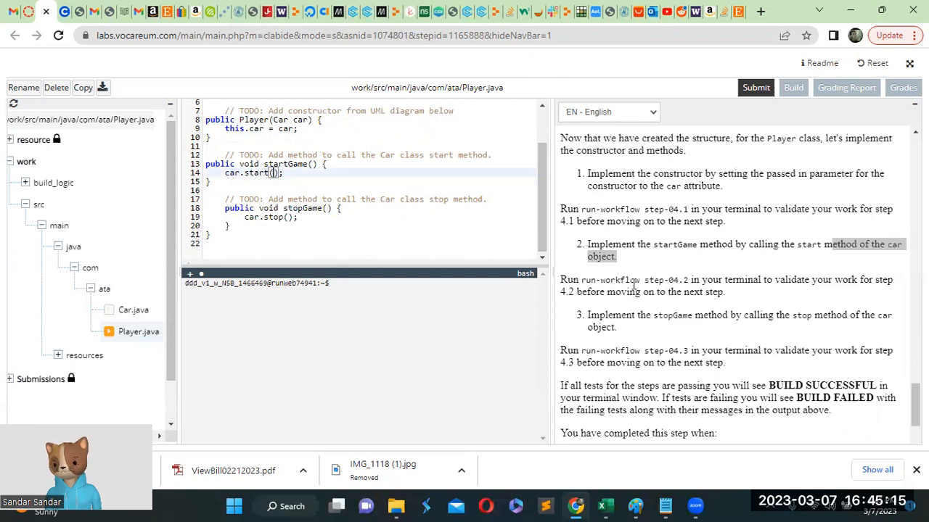
pyautogui.scroll(-3)
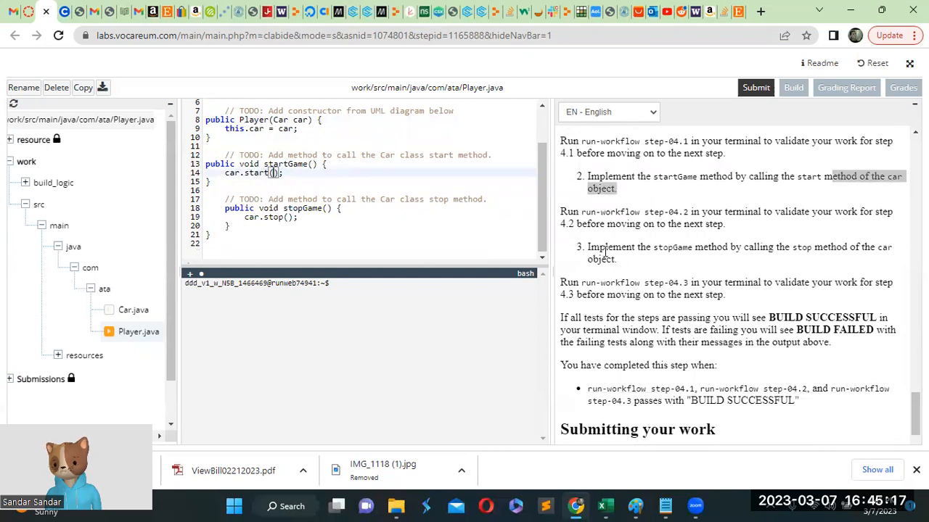
pyautogui.moveTo(587, 247); pyautogui.dragTo(780, 247)
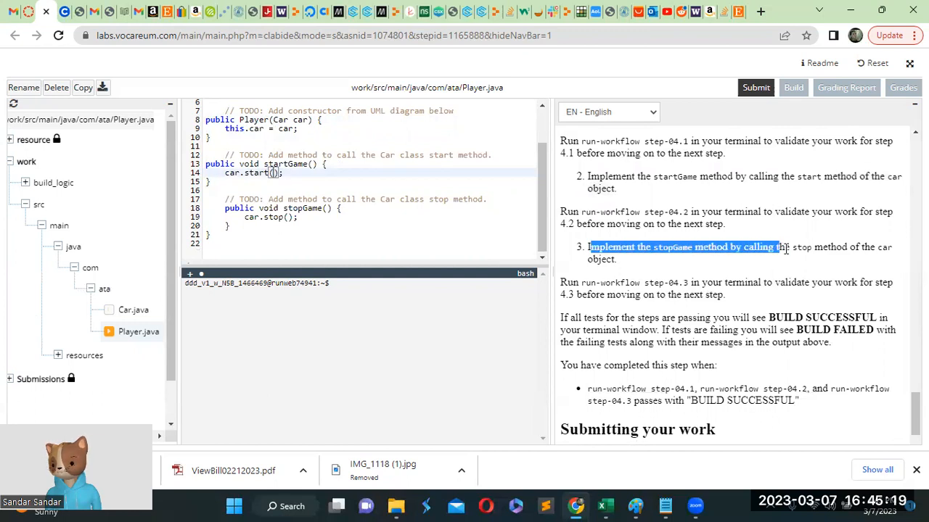
pyautogui.moveTo(773, 247); pyautogui.dragTo(878, 247)
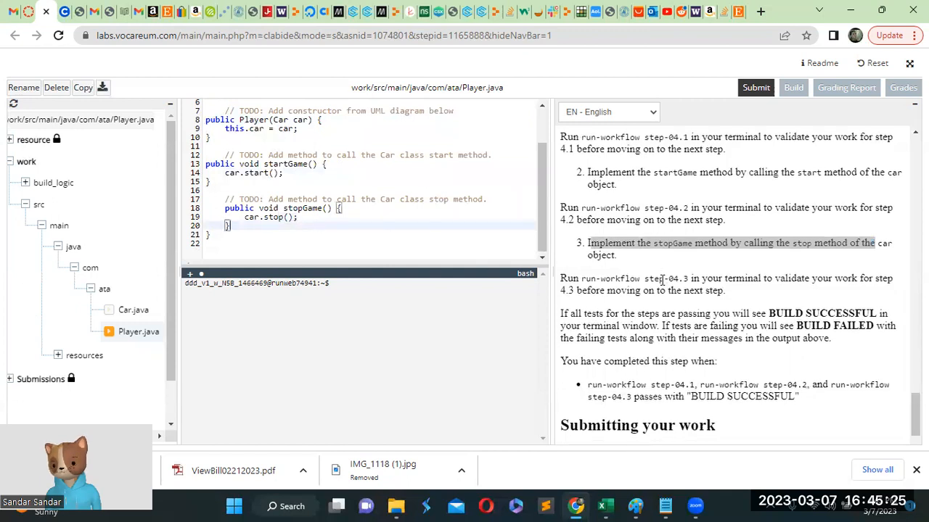
# Step: Run 'run-workflow staticchecks' in the bash terminal, then enter the test workflow command
pyautogui.scroll(-3)
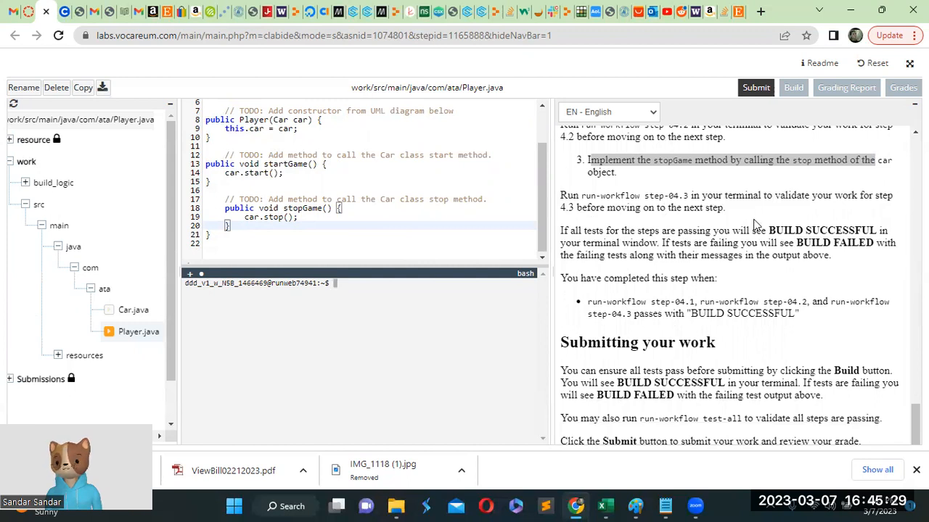
pyautogui.write('run-workflow staticchecks')
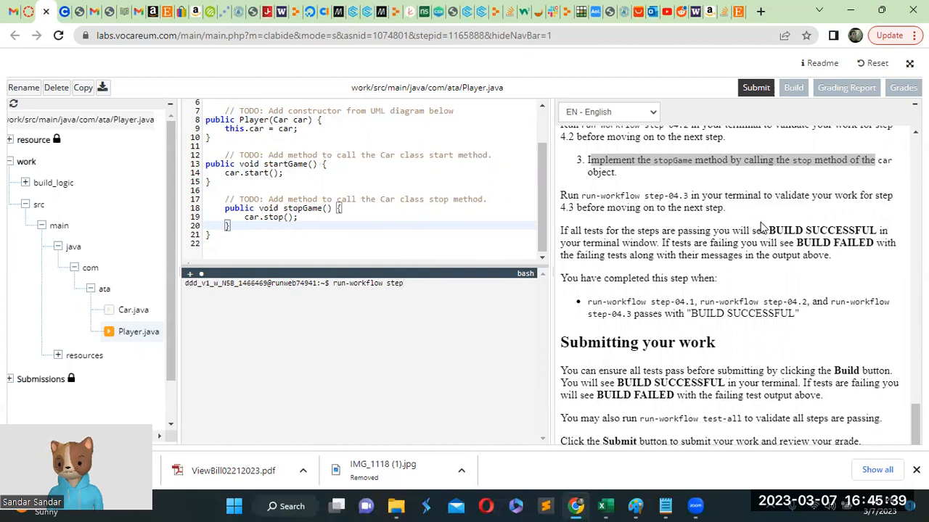
pyautogui.write('p')
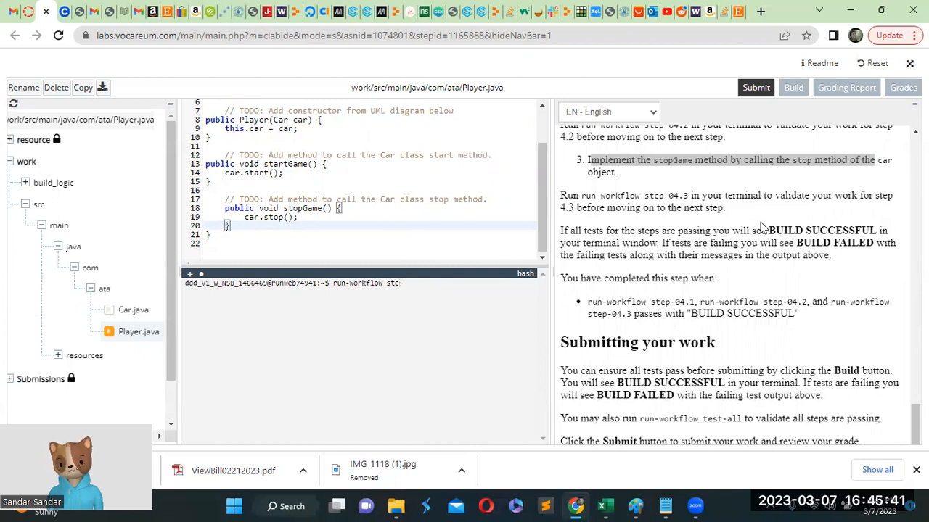
pyautogui.write('test-all')
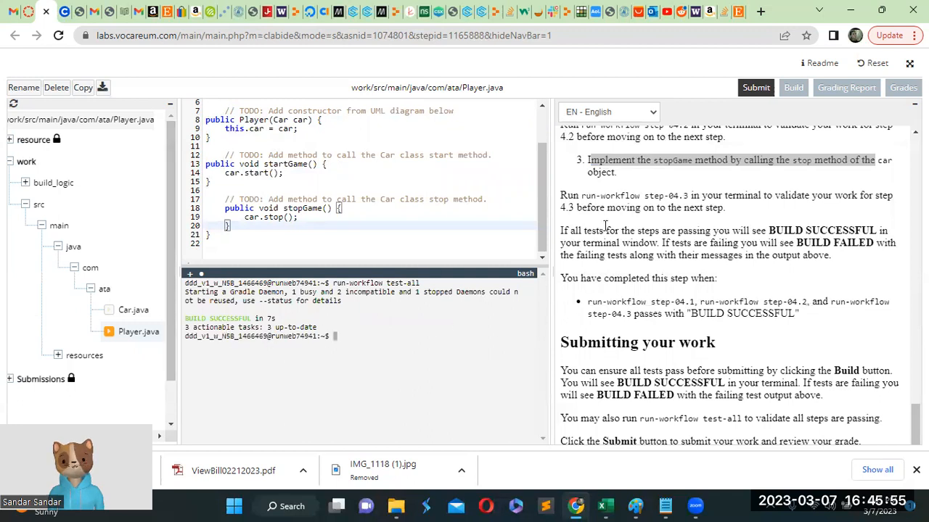
pyautogui.moveTo(302, 319)
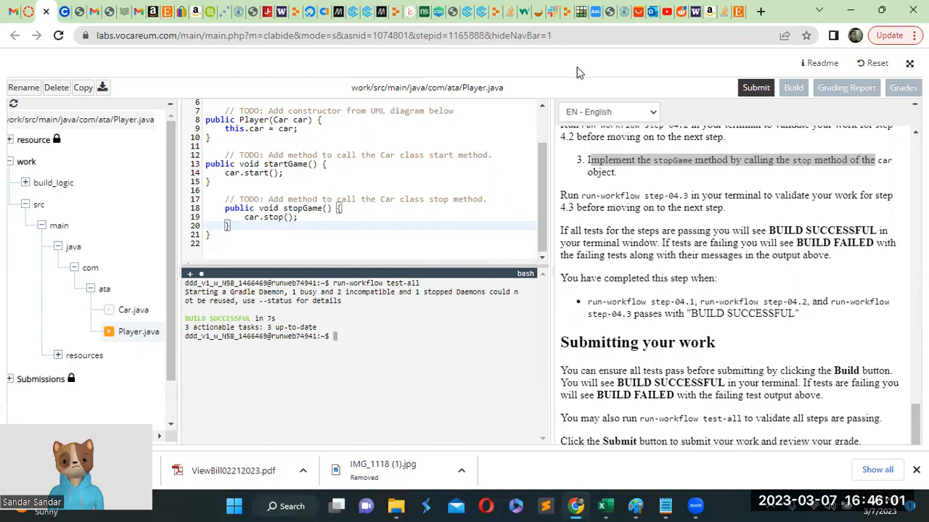
pyautogui.moveTo(642, 85)
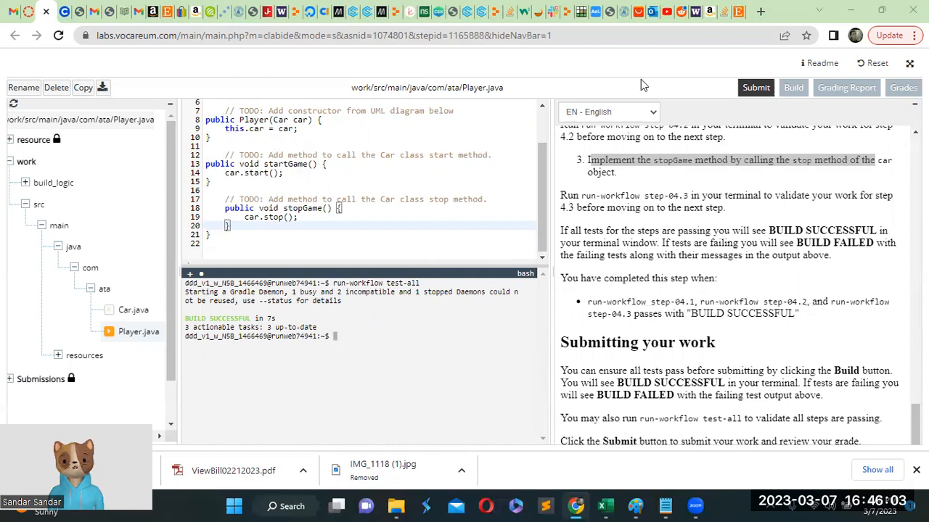